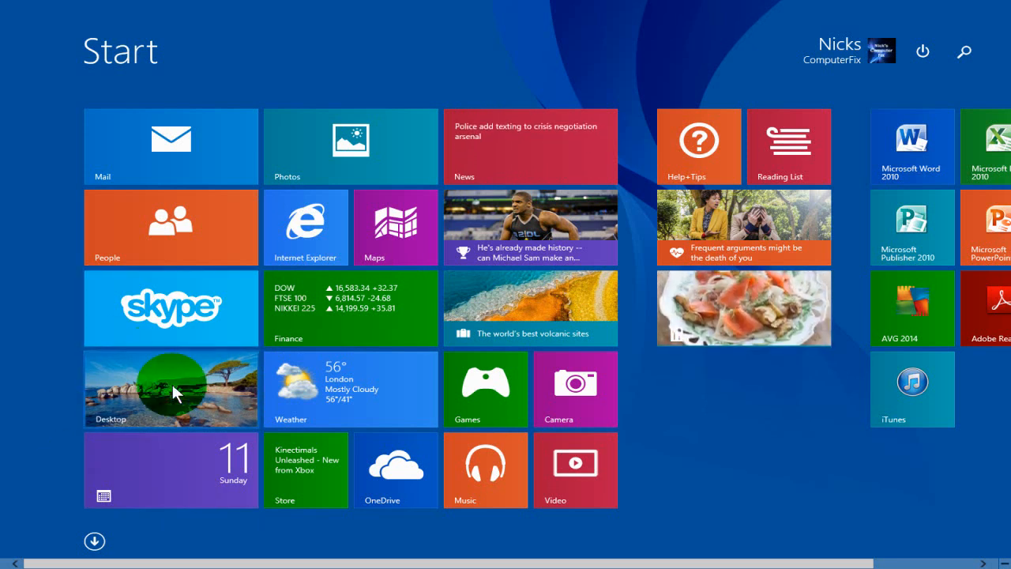
Unpin the Desktop tile from Start using its right-click menu.
{"action": "right_click", "coordinate": [171, 388]}
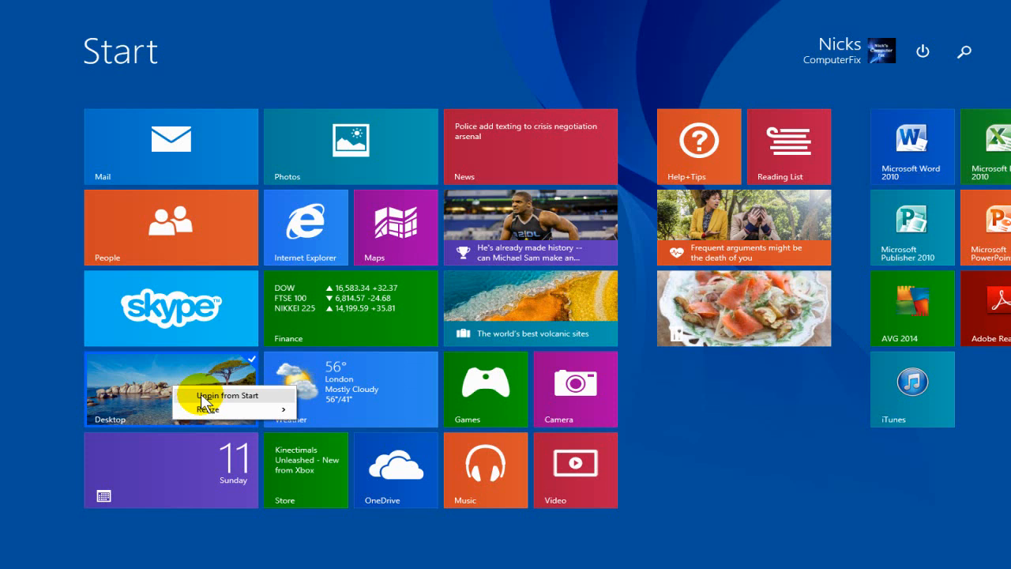
{"action": "left_click", "coordinate": [223, 394]}
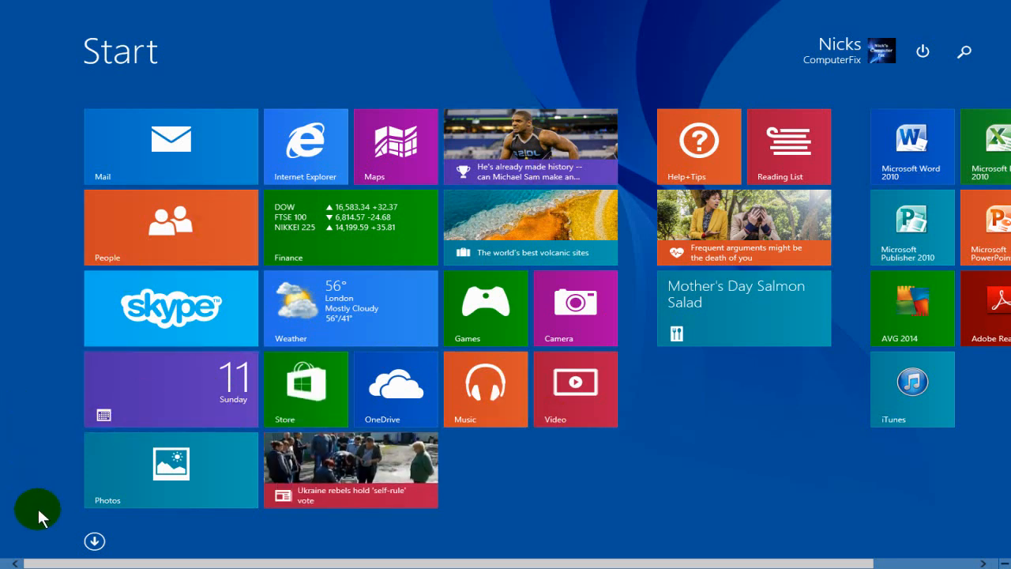
{"action": "mouse_move", "coordinate": [94, 541]}
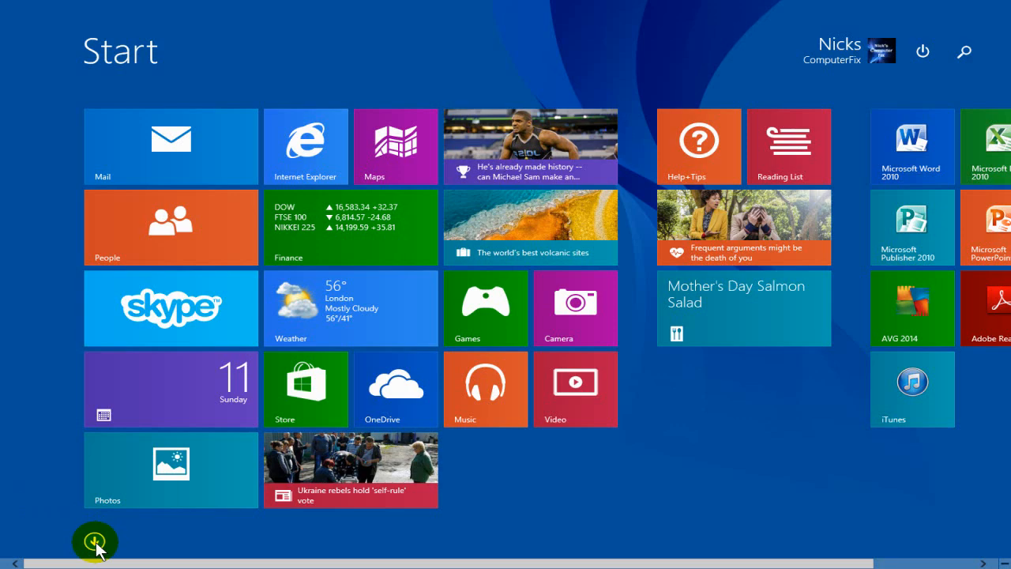
Re-pin Desktop to Start from the Apps view.
{"action": "left_click", "coordinate": [95, 541]}
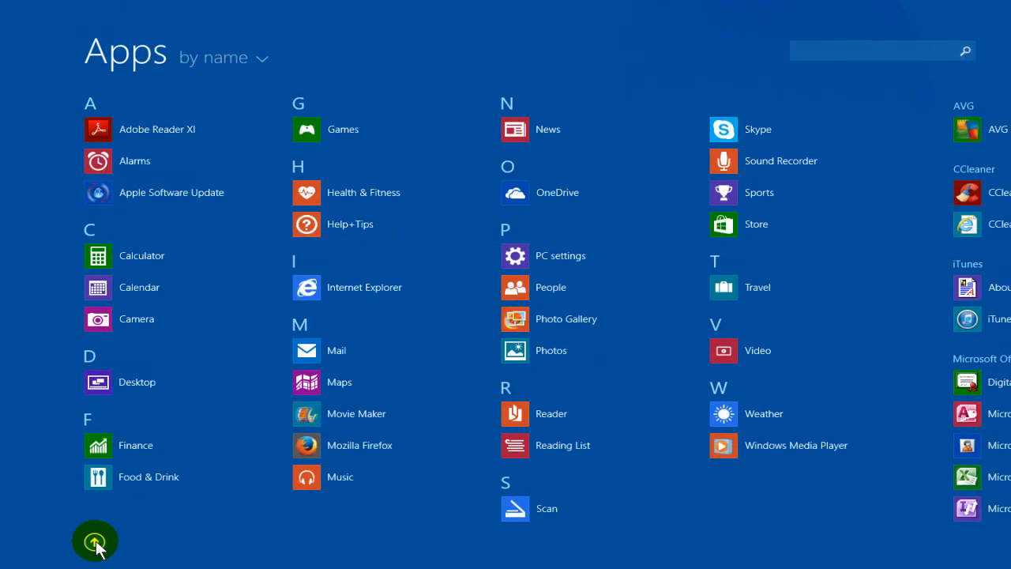
{"action": "mouse_move", "coordinate": [135, 361]}
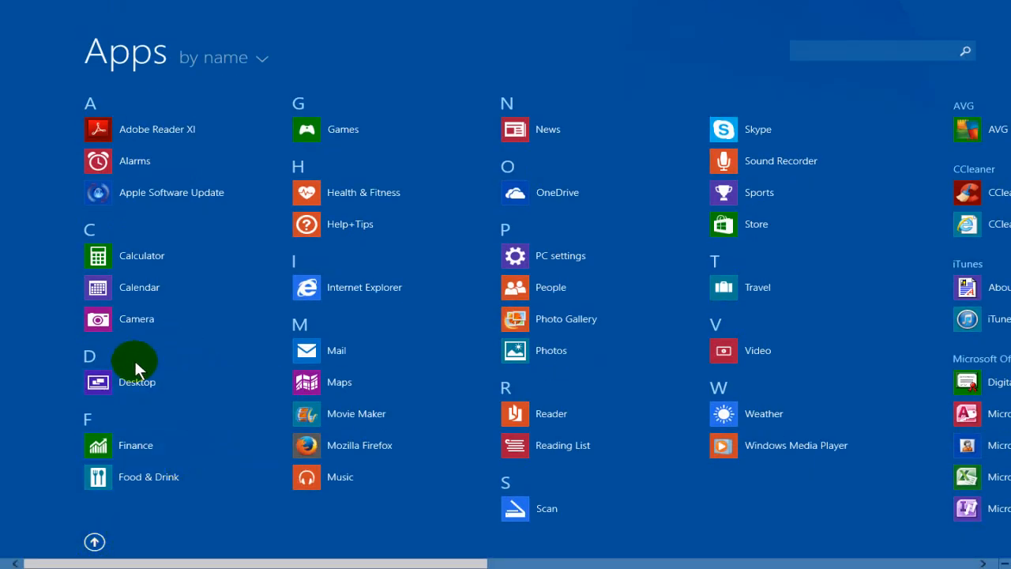
{"action": "left_click", "coordinate": [136, 381]}
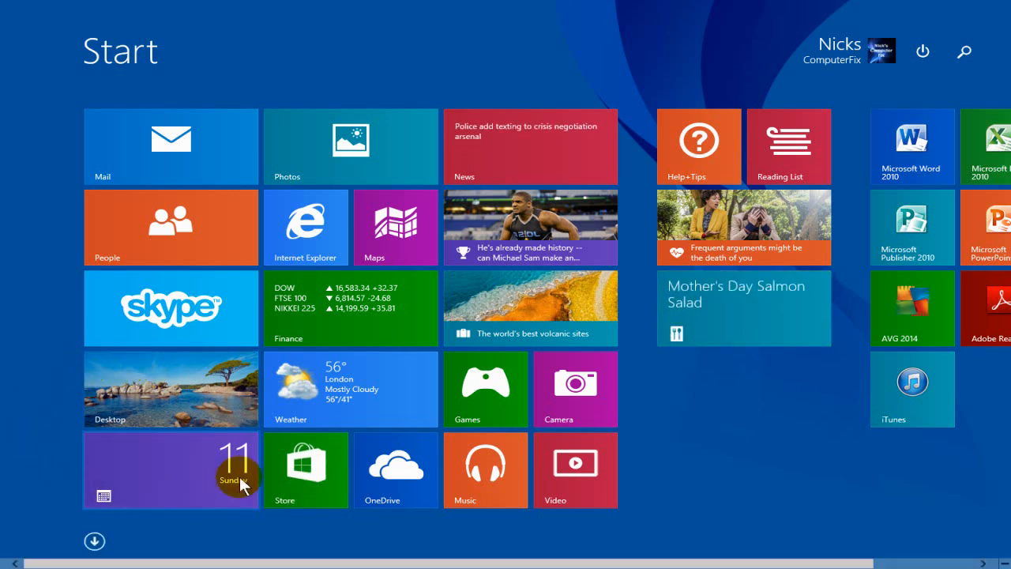
{"action": "mouse_move", "coordinate": [110, 198]}
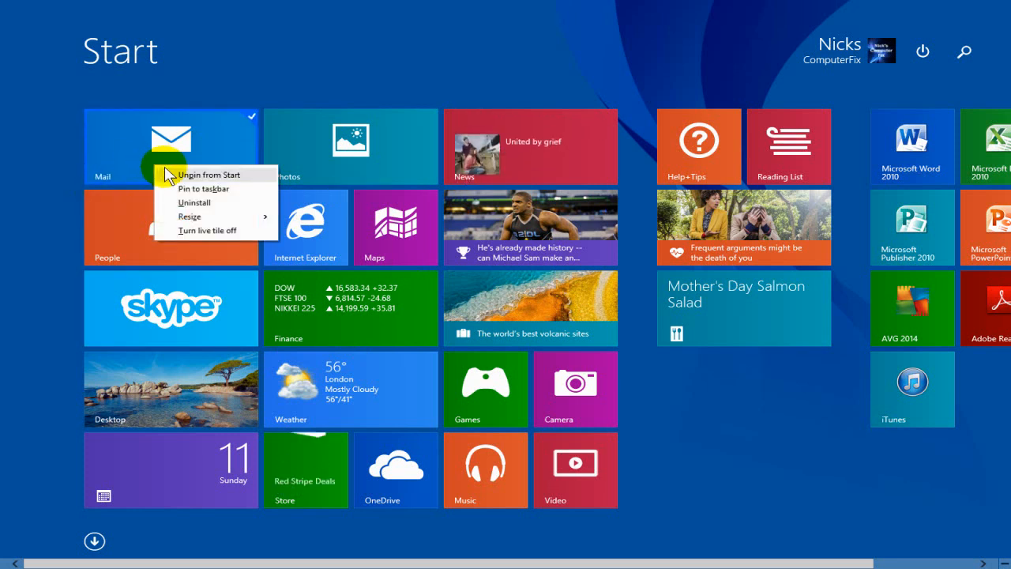
Unpin the Mail tile from Start, then go to the Apps view.
{"action": "left_click", "coordinate": [212, 174]}
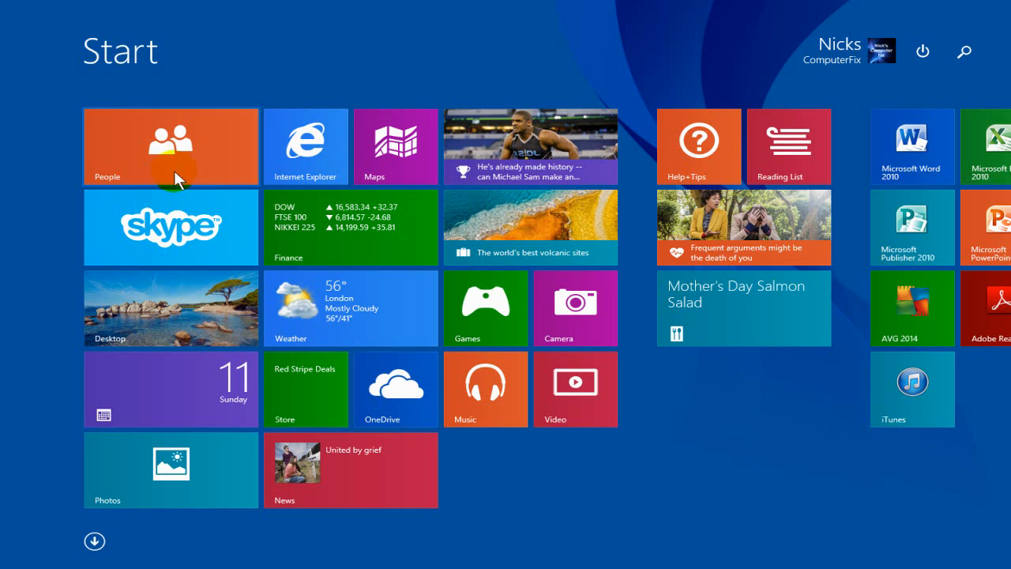
{"action": "left_click", "coordinate": [94, 541]}
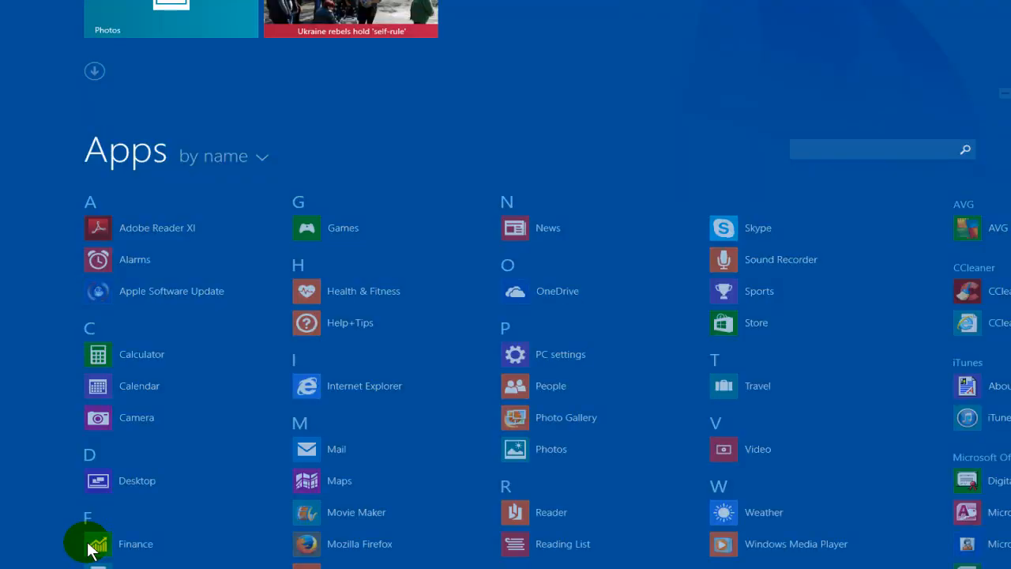
Scroll the Apps list to Mail and show its Pin to Start menu.
{"action": "scroll", "scroll_direction": "down", "scroll_amount": 3}
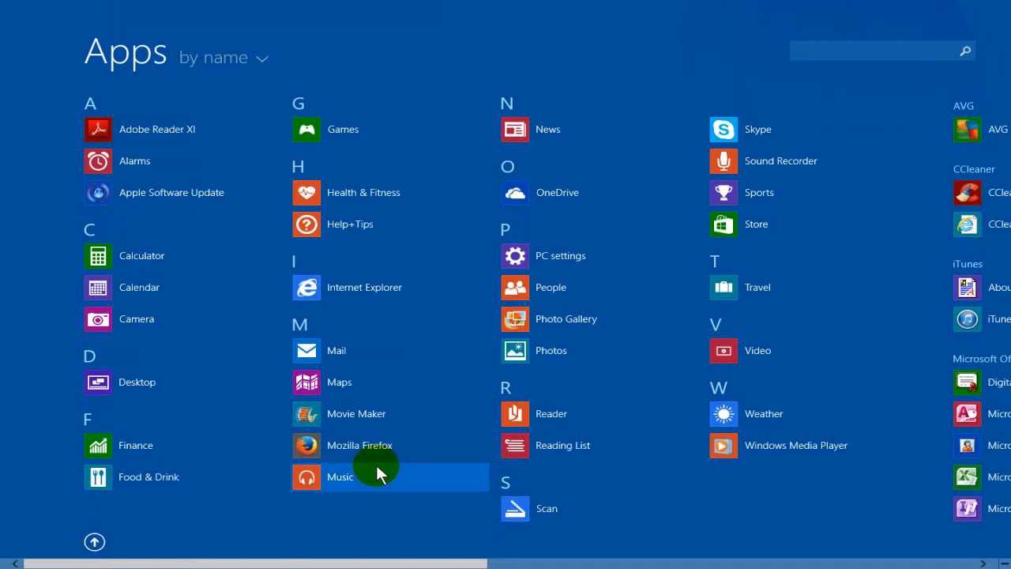
{"action": "right_click", "coordinate": [337, 350]}
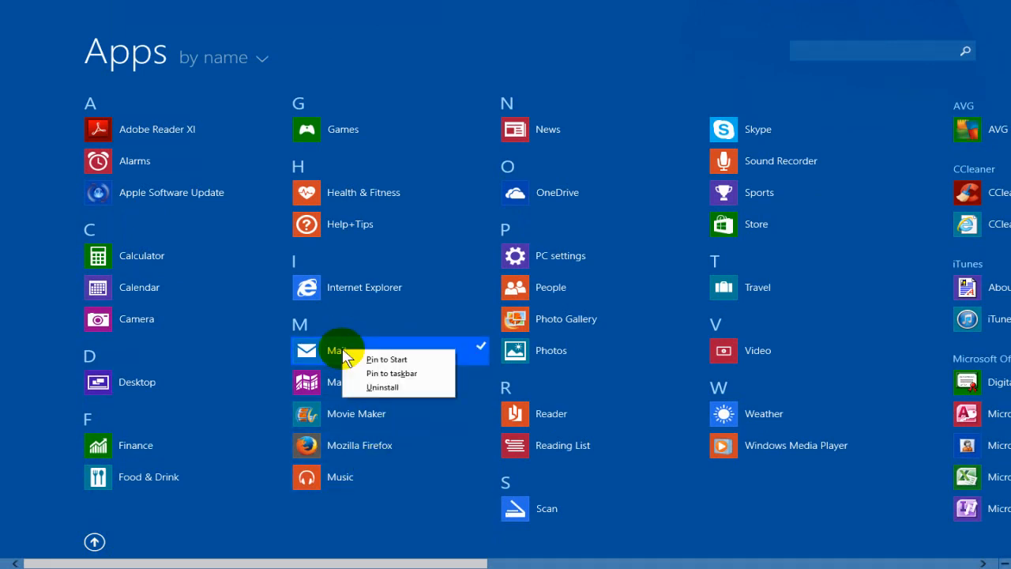